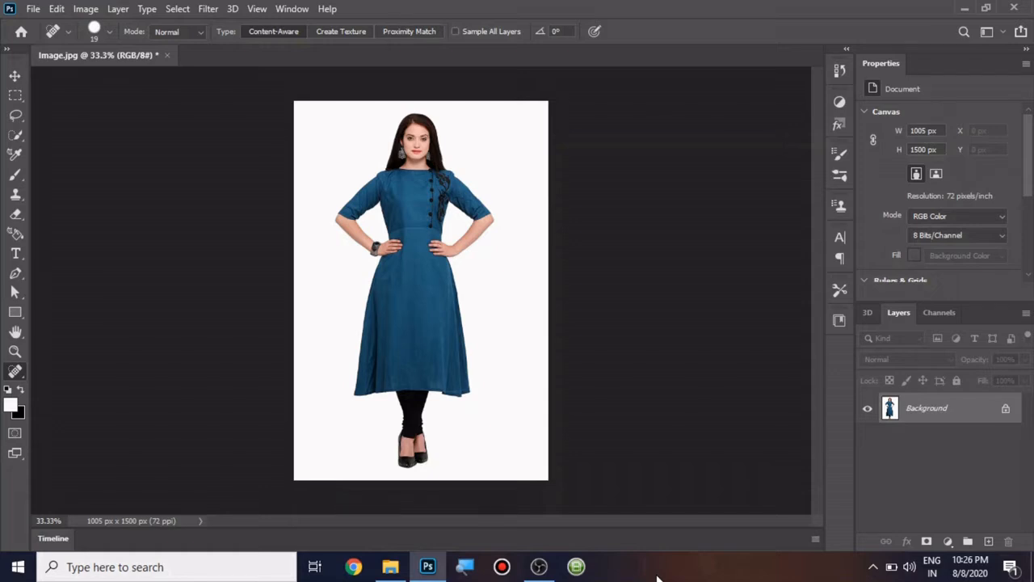
Step: Duplicate the Background layer as 'Background copy', keeping the original underneath
right_click(927, 408)
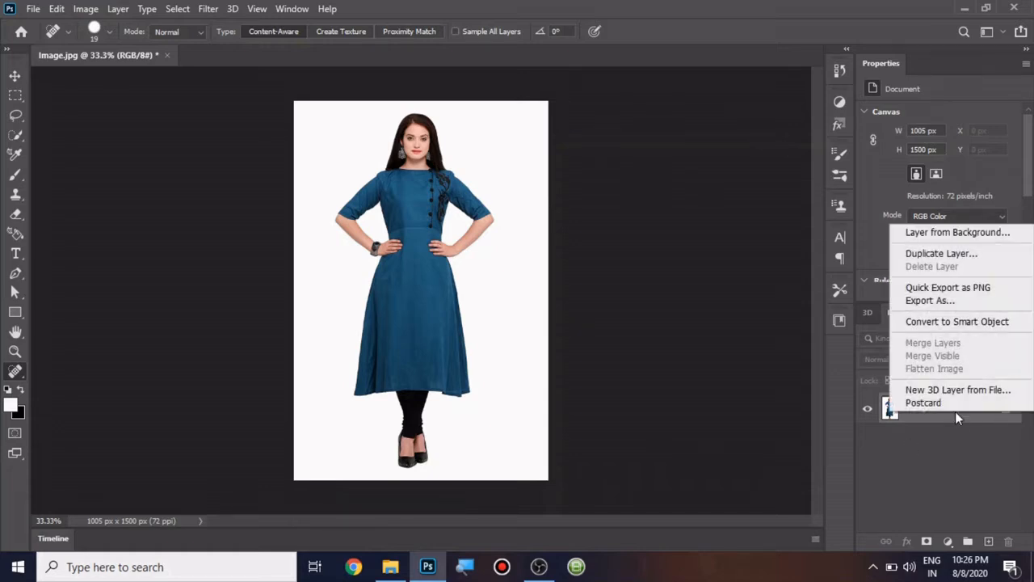
left_click(940, 252)
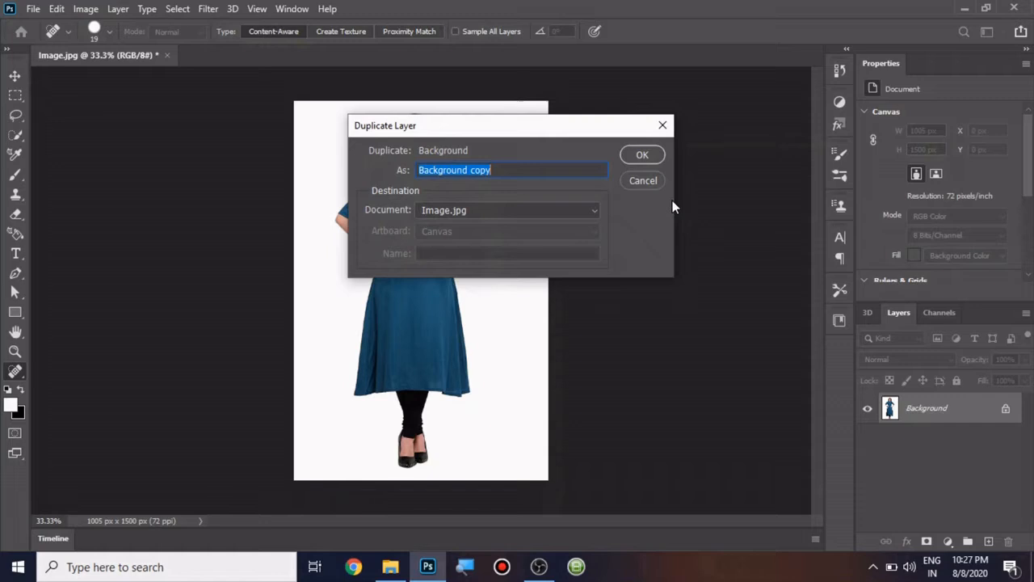
left_click(643, 155)
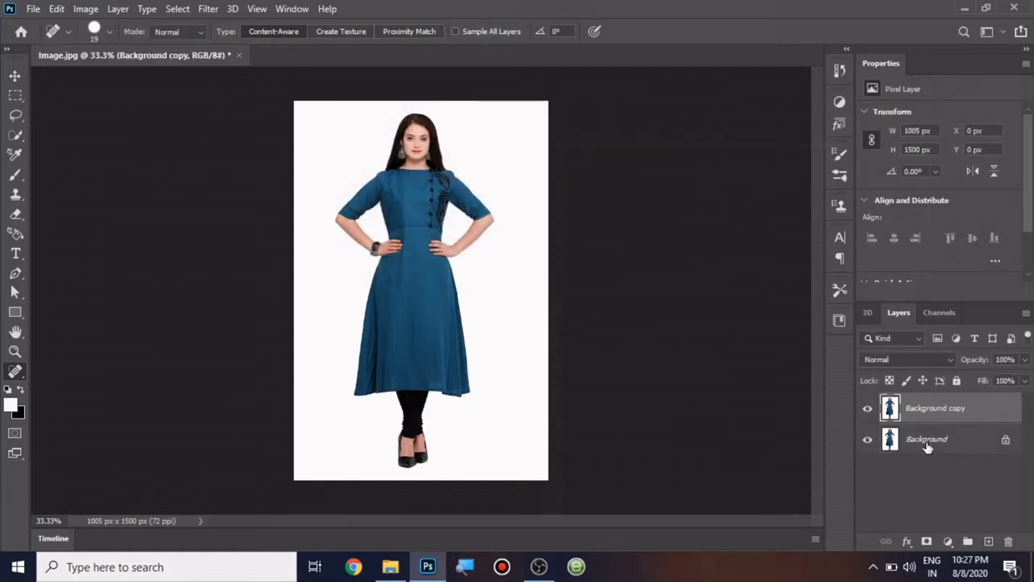
mouse_move(928, 444)
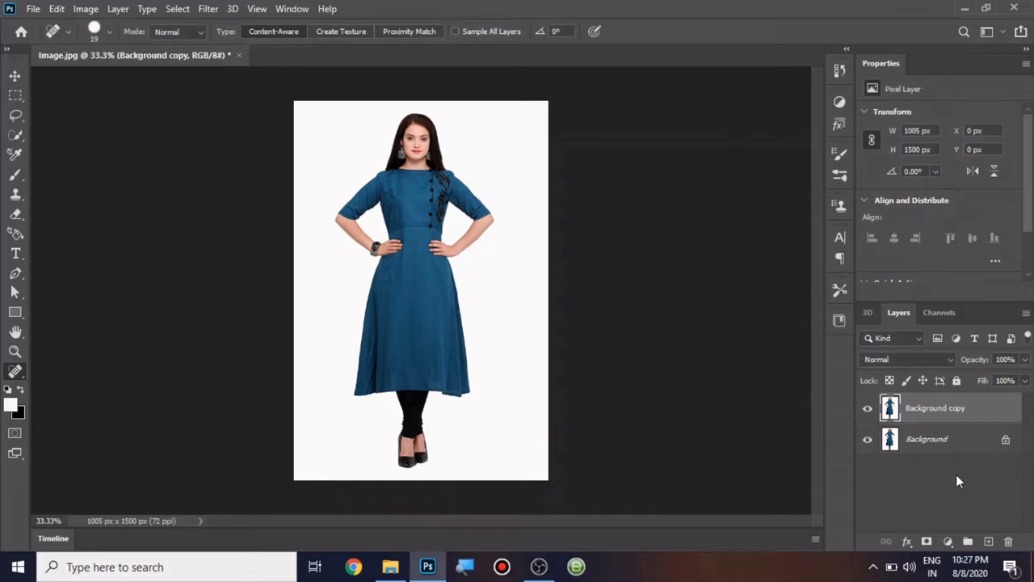
Step: Add a Hue/Saturation adjustment layer restricted to Blues, then sample the dress to target Cyans
left_click(947, 541)
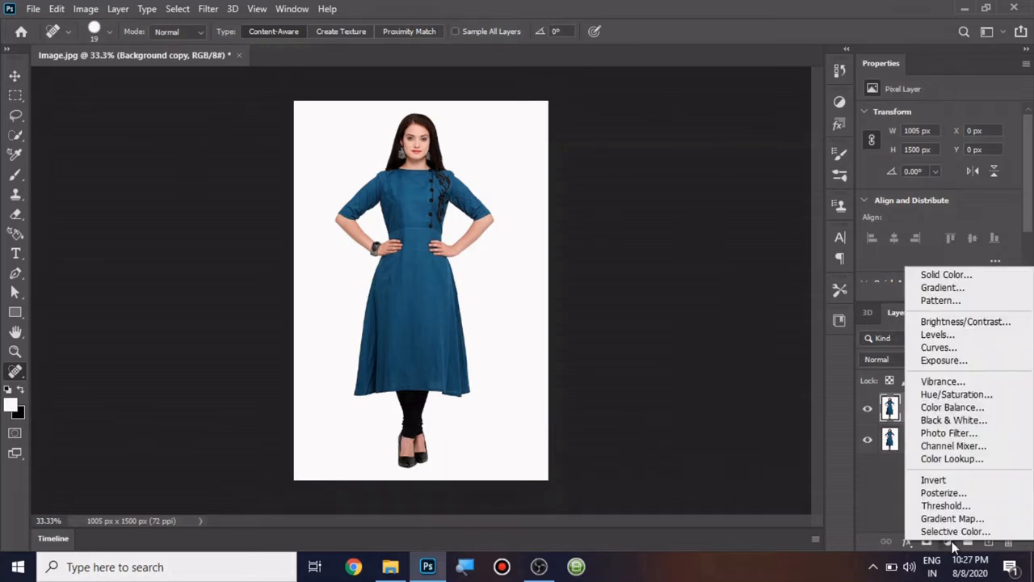
mouse_move(956, 394)
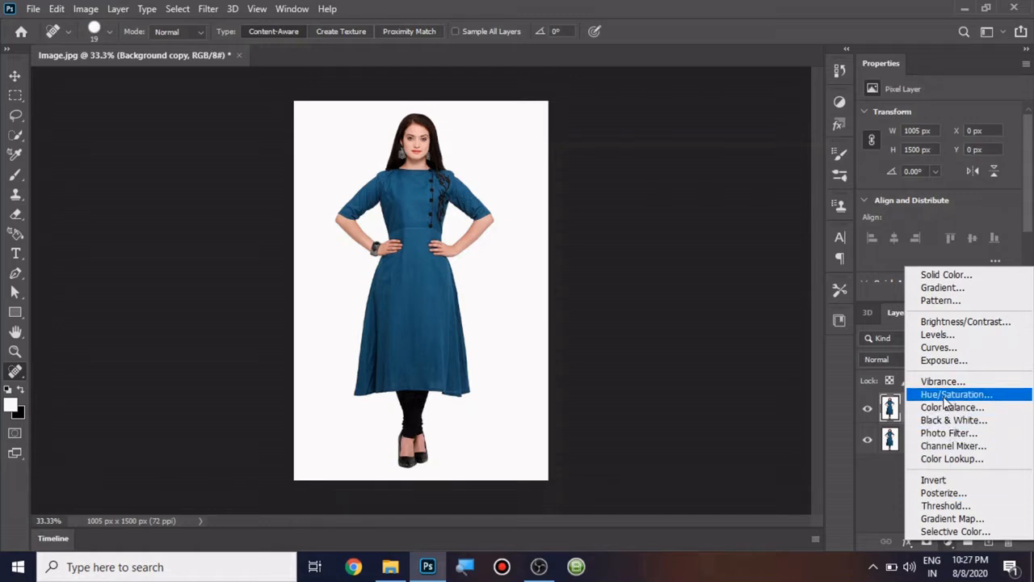
left_click(957, 394)
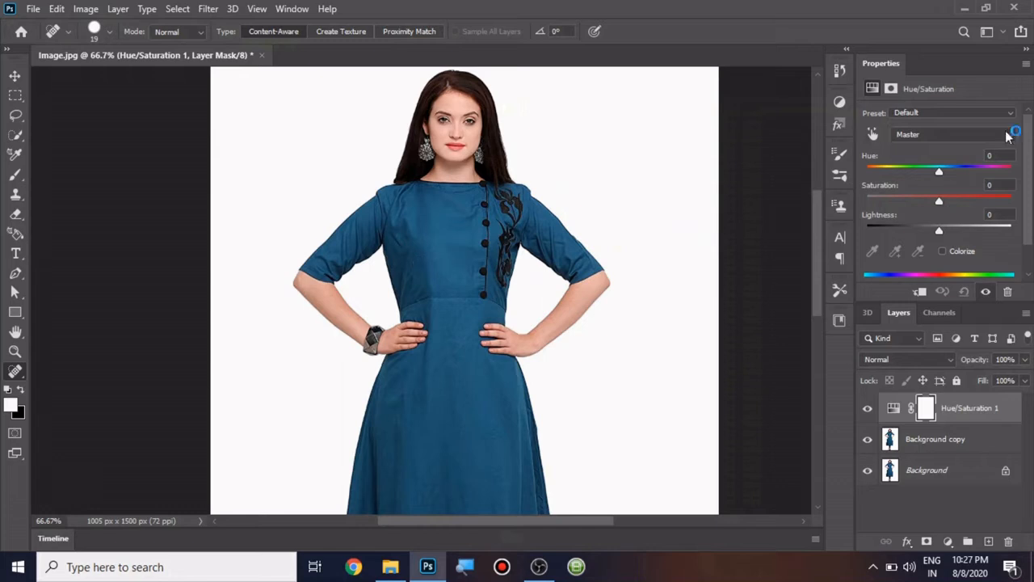
left_click(953, 134)
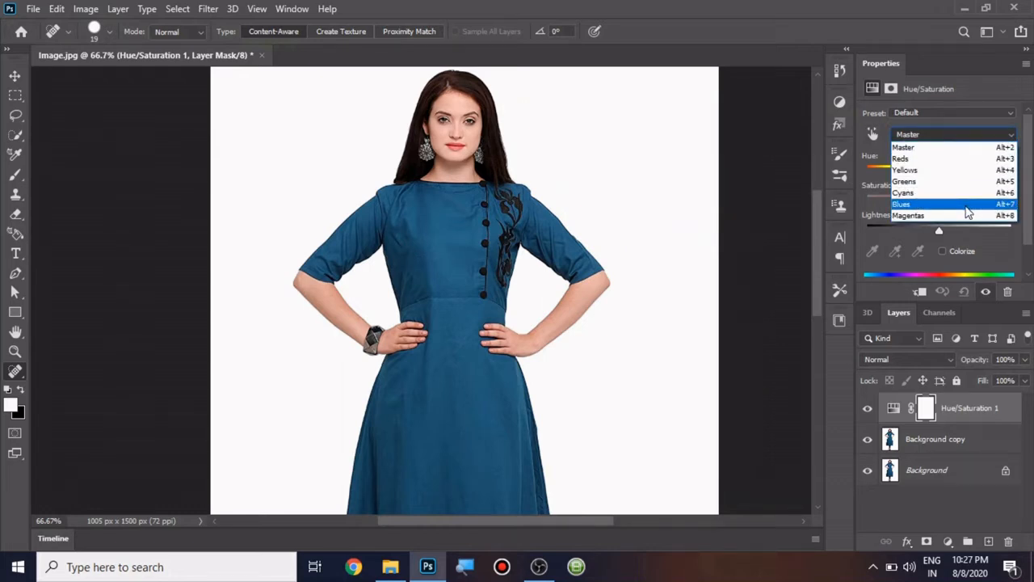
left_click(901, 203)
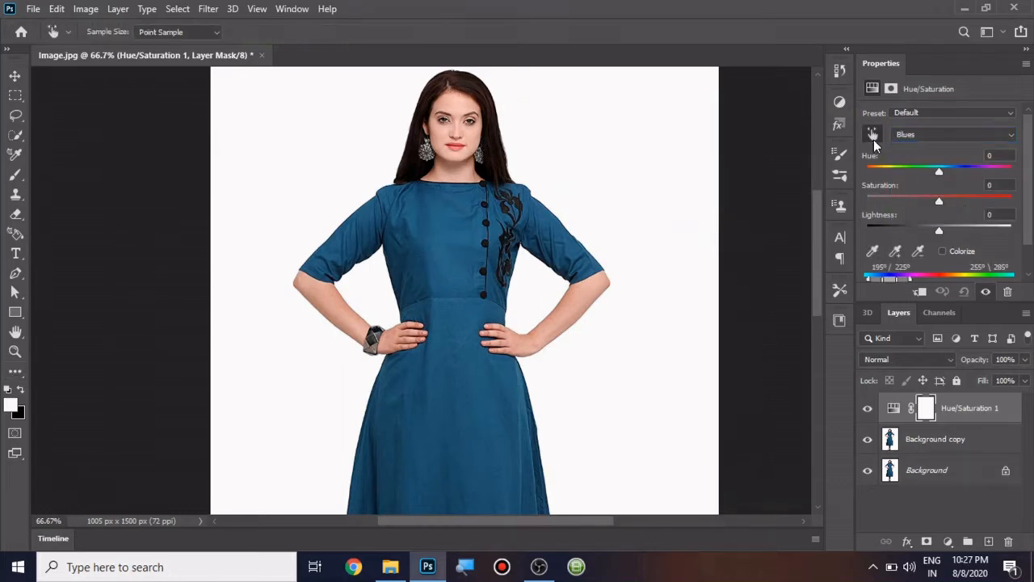
left_click(953, 135)
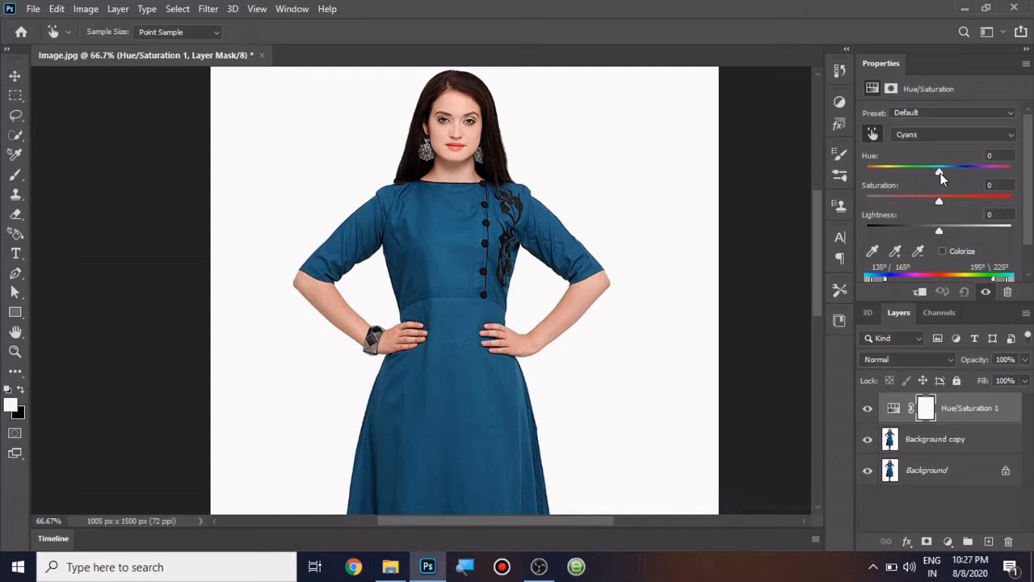
Step: Shift the hue far right and raise saturation so the dress turns vivid orange-red
left_click_drag(939, 170, 941, 170)
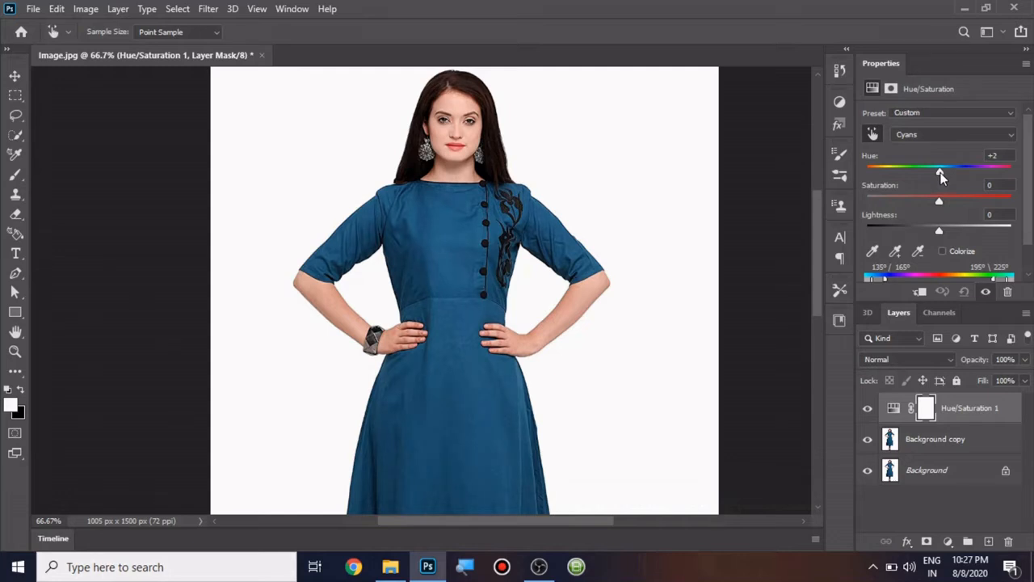
left_click_drag(941, 166, 1010, 166)
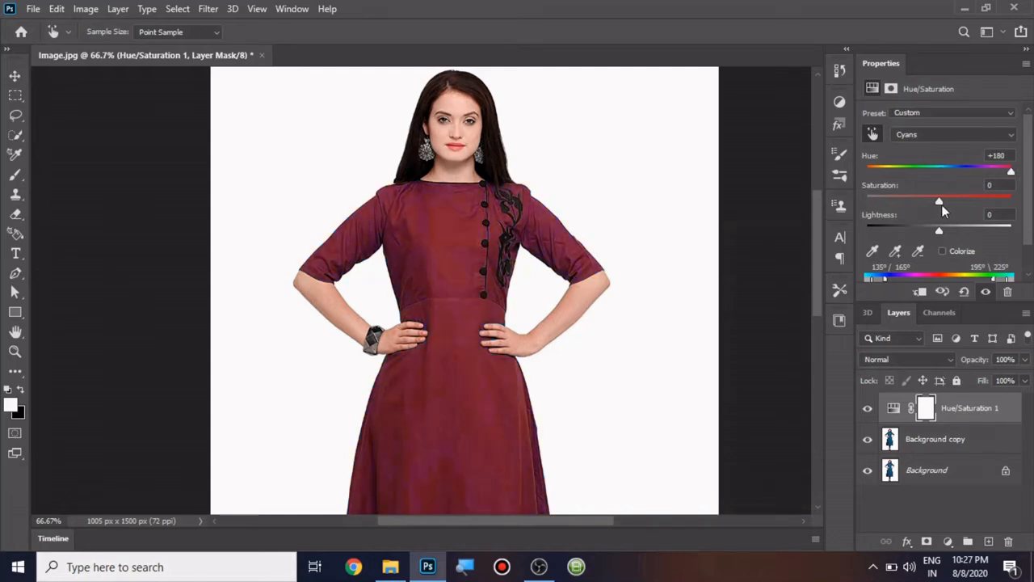
left_click_drag(939, 200, 1010, 200)
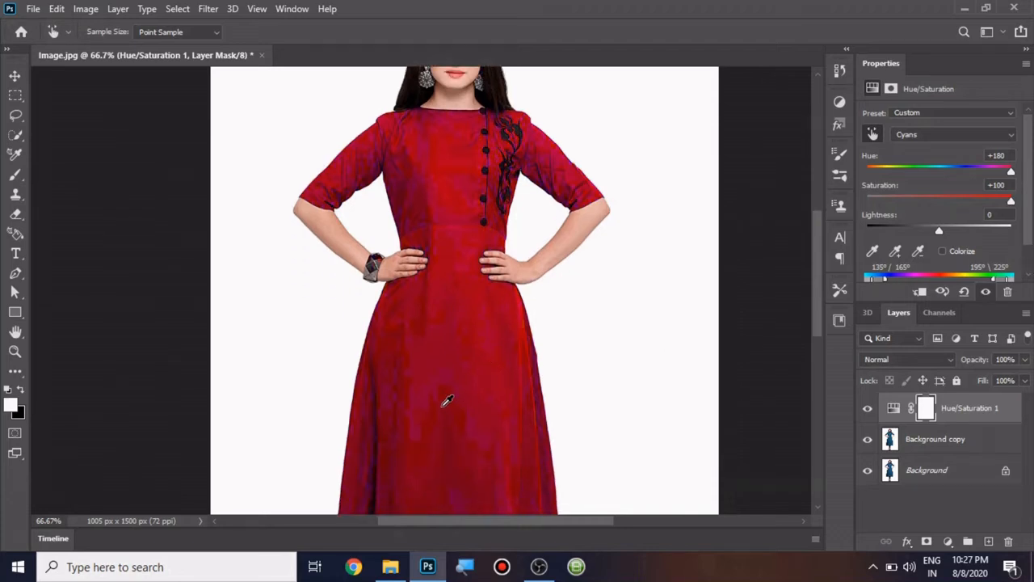
mouse_move(443, 348)
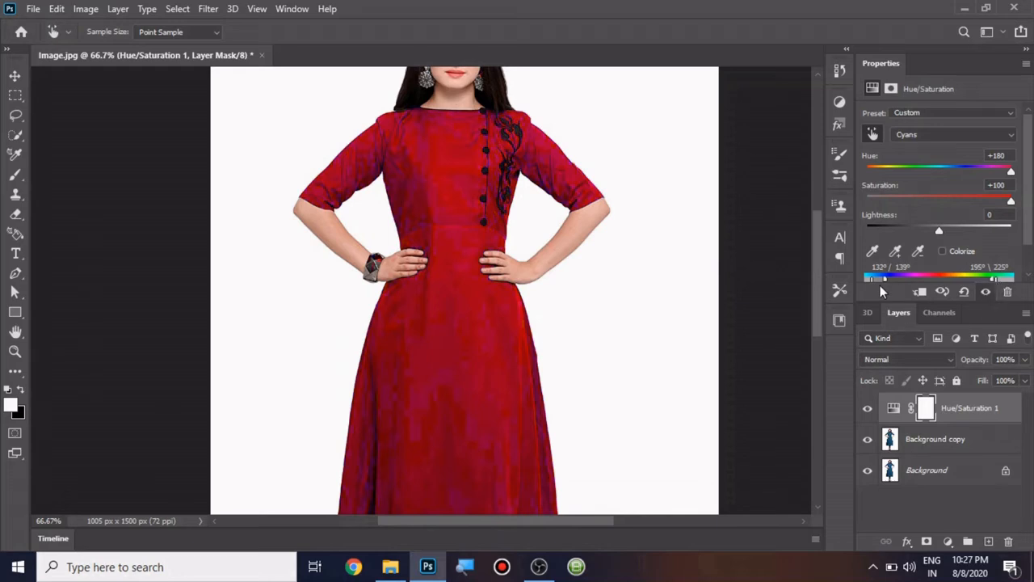
mouse_move(873, 288)
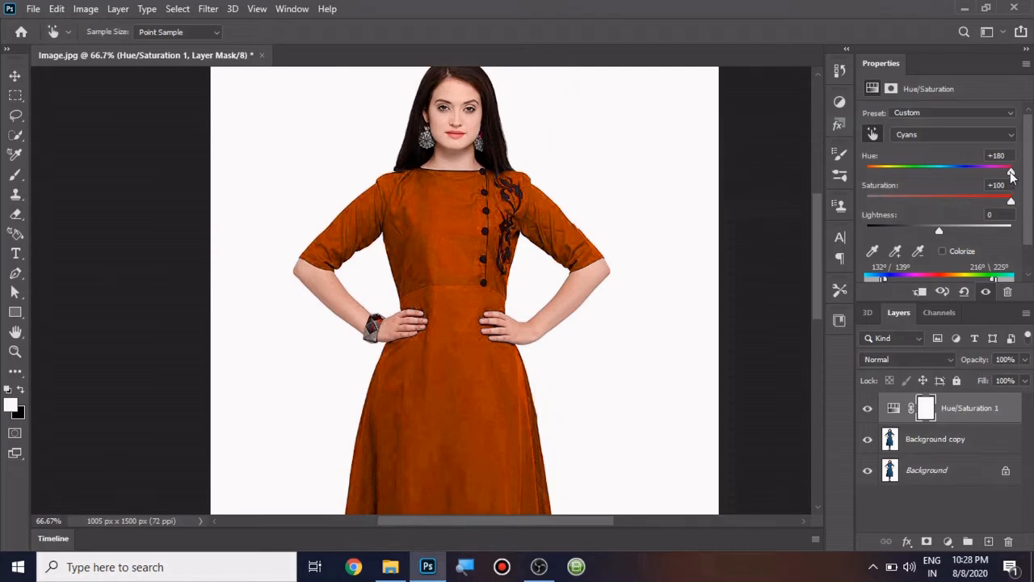
Step: Lower saturation and lightness to -100 so the dress turns black
left_click_drag(1010, 167, 1006, 166)
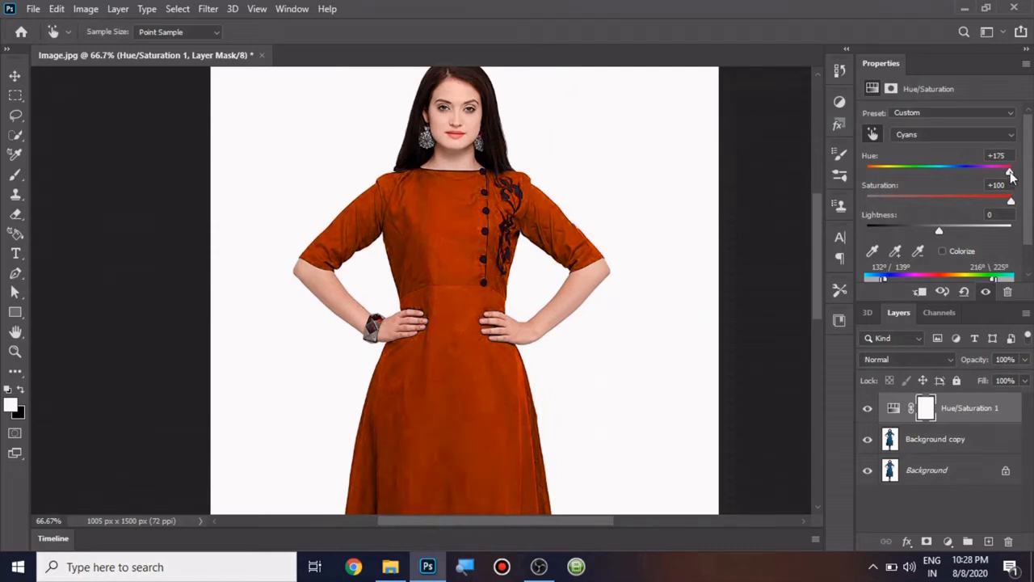
left_click_drag(1008, 170, 973, 170)
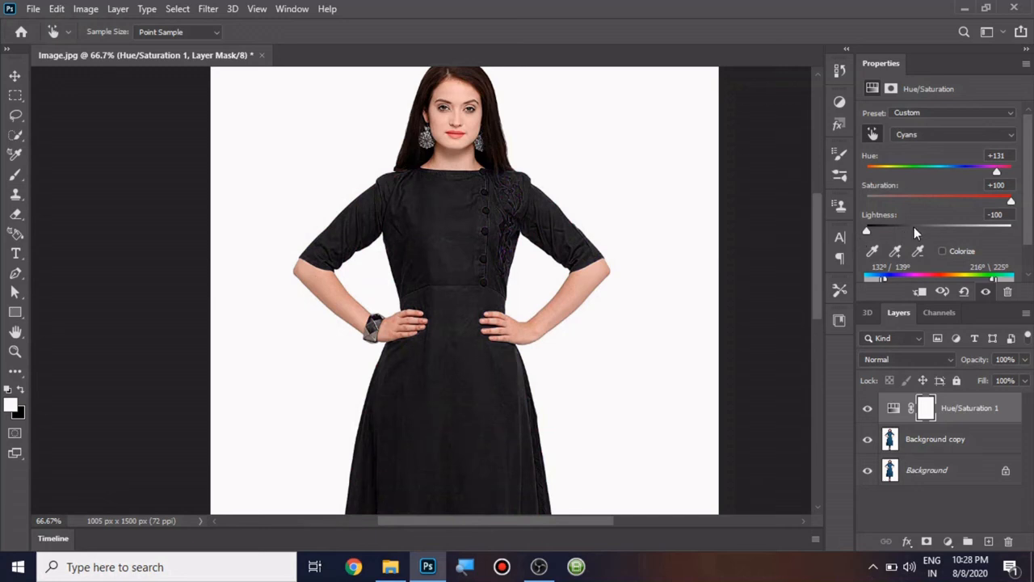
mouse_move(940, 234)
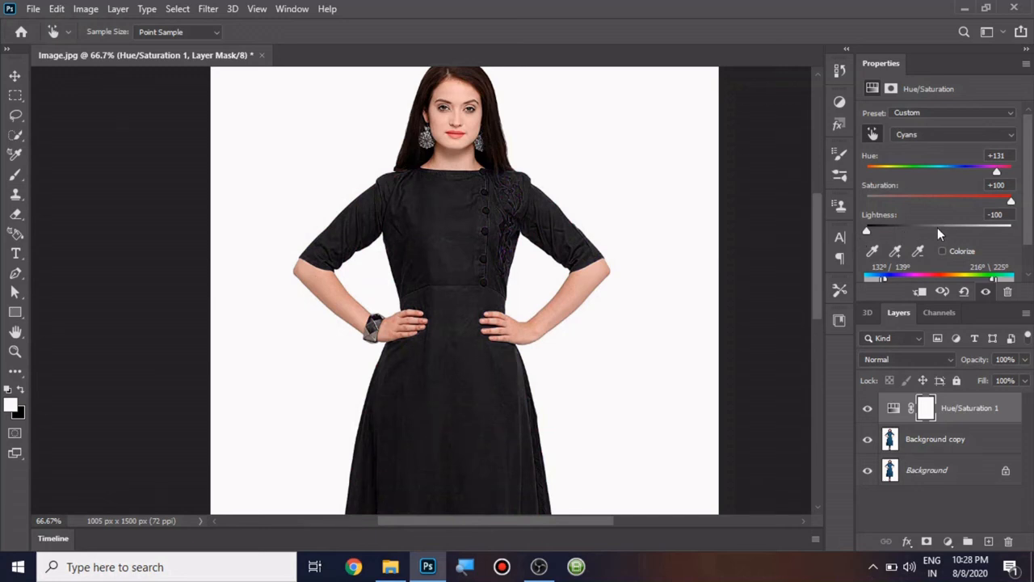